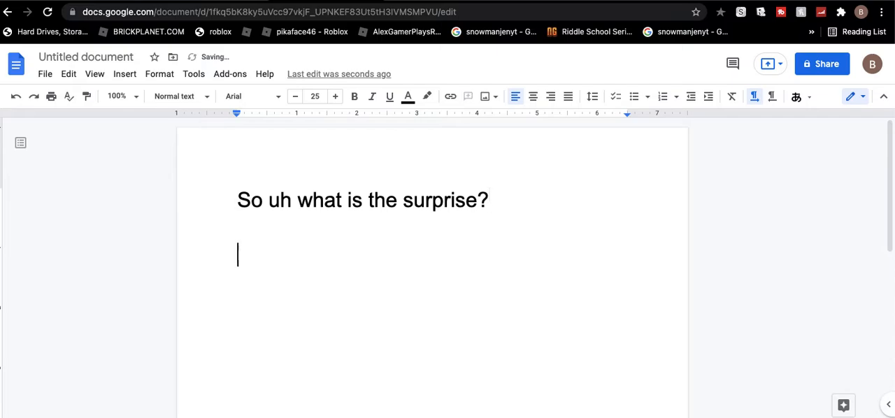
Step: Replace the mistyped 'ido' with the reply 'I cant spell'
type("ido")
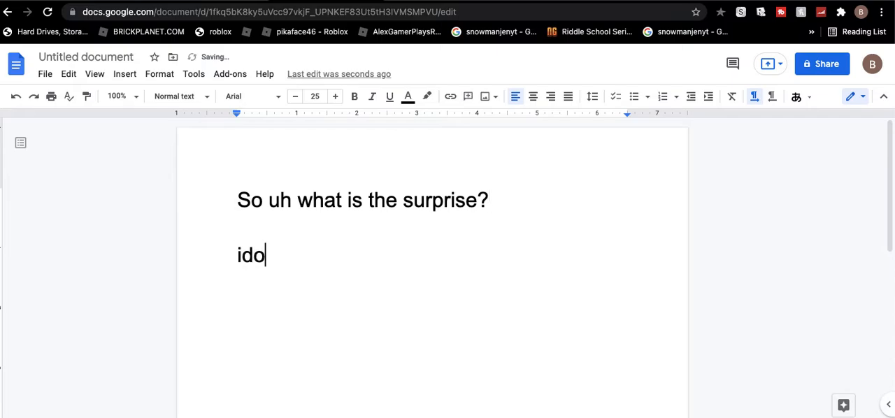
key("backspace")
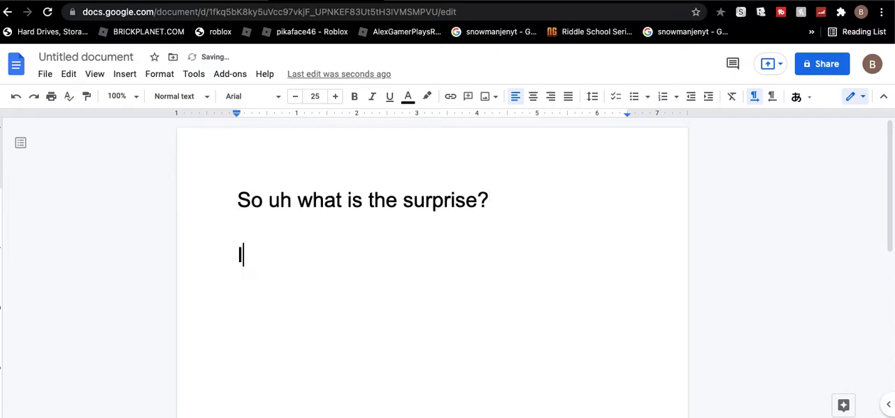
type("I cant s")
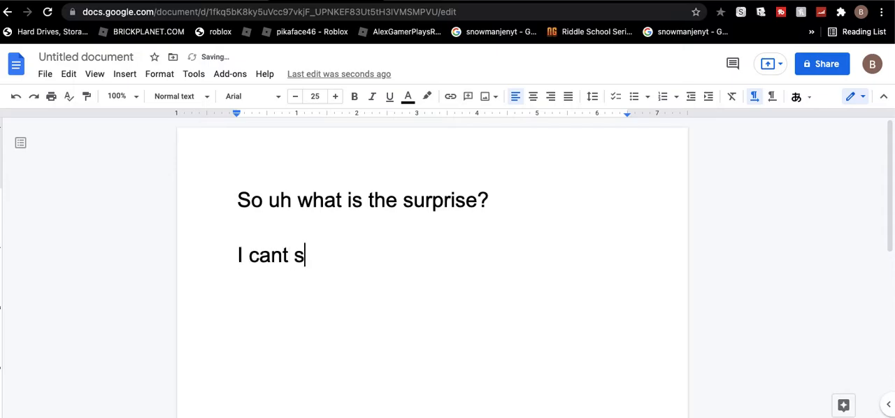
type("pell")
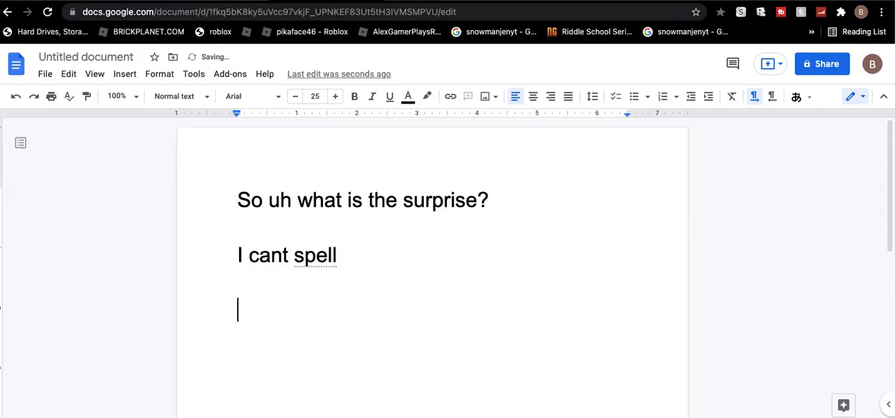
Step: Add the line 'I dont know person 1.' and start the Bashcone speaker line
type("I dont k")
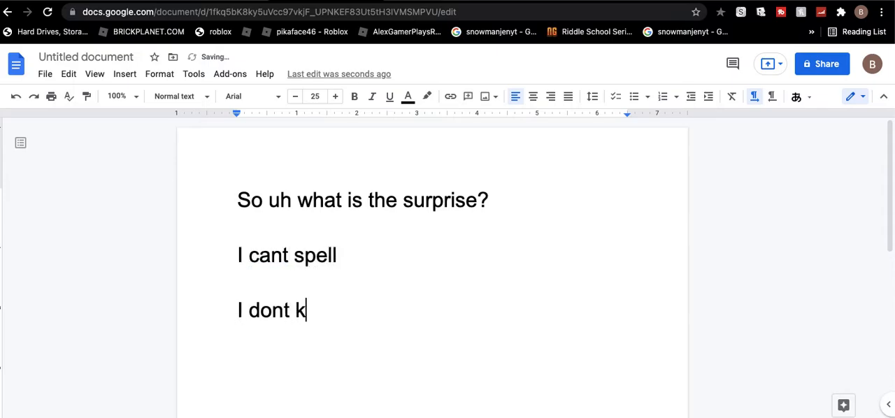
type("now")
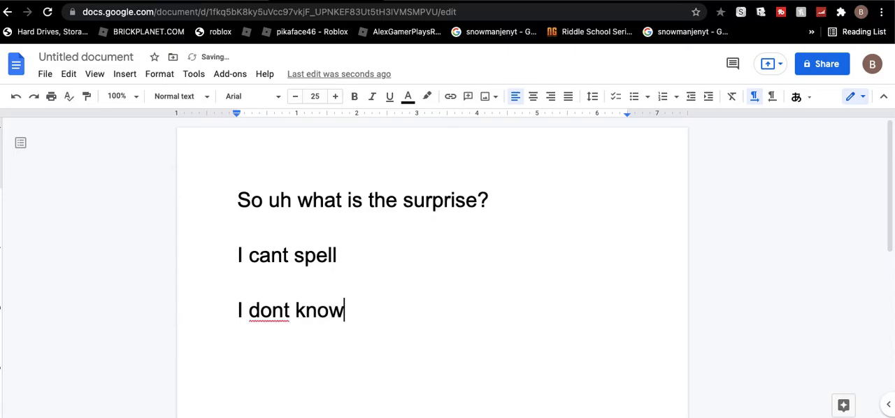
type("p")
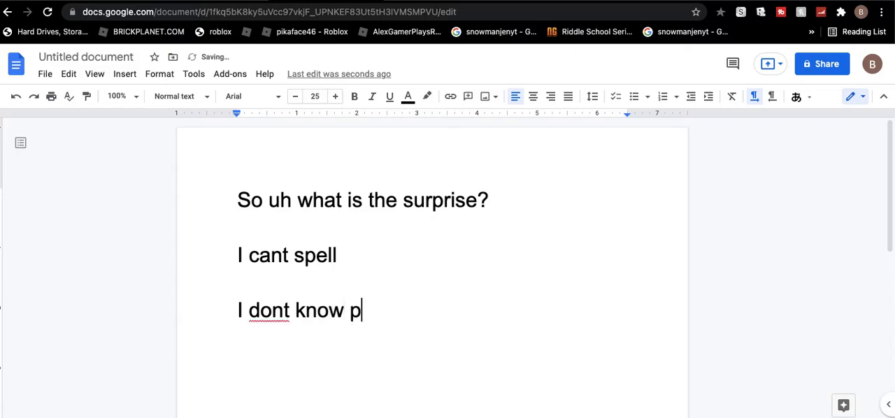
type("erson 1.")
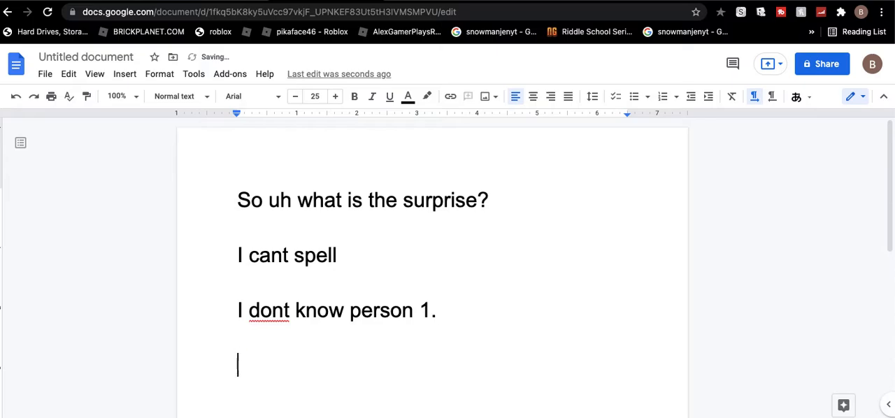
type("bashconeL")
type("What")
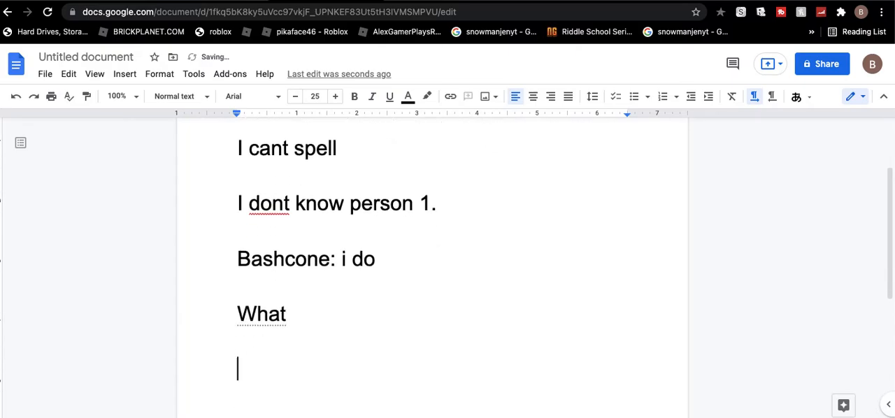
Step: Add 'Im not telling' and the all-caps line 'TELL US OR WE WILL KILL YOU WITH AN M41'
type("Im n")
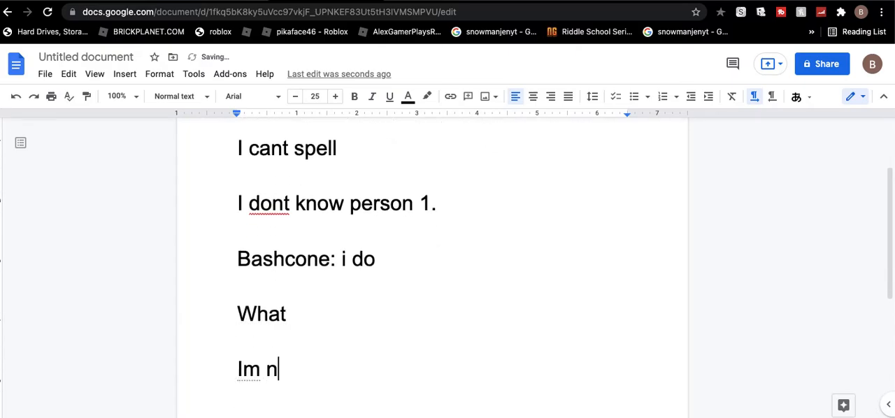
type("ot telling")
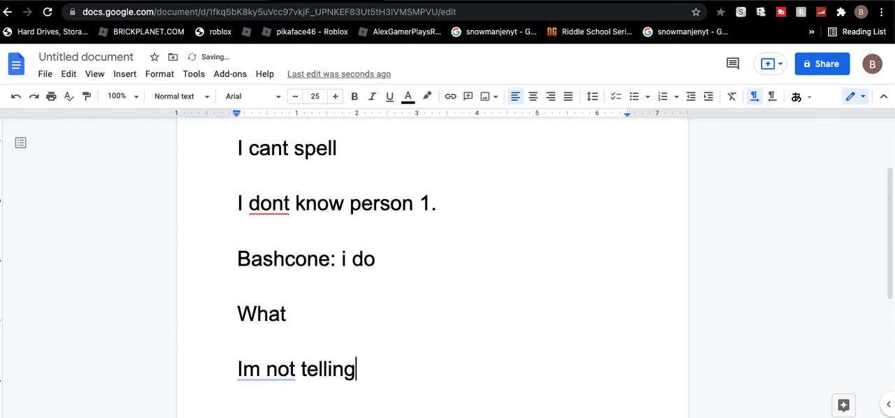
type("TE")
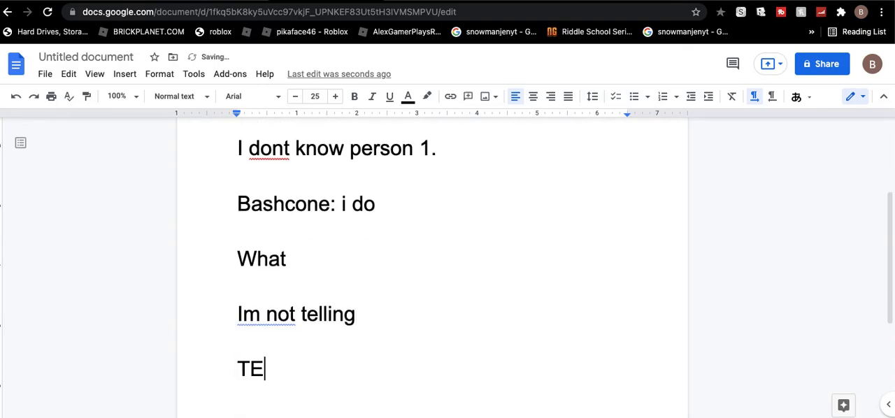
type("LL US OR WE")
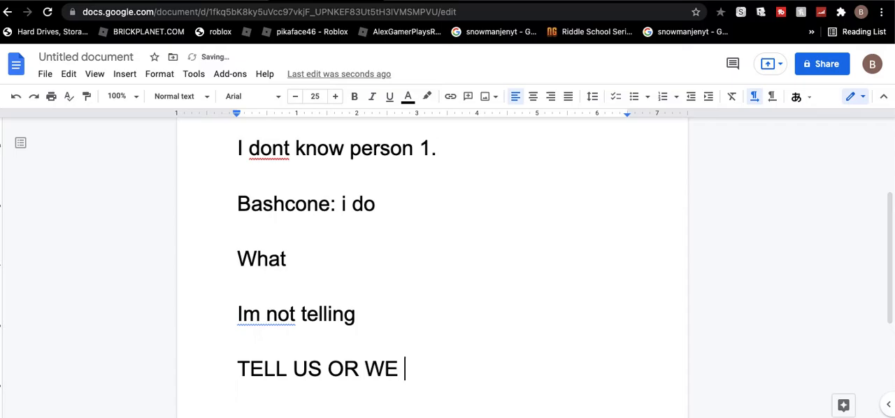
type("WILL KIL")
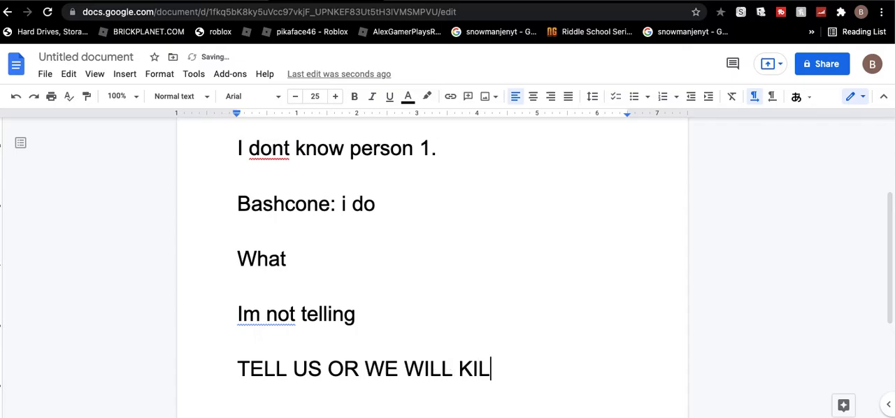
type("L YOU WITH")
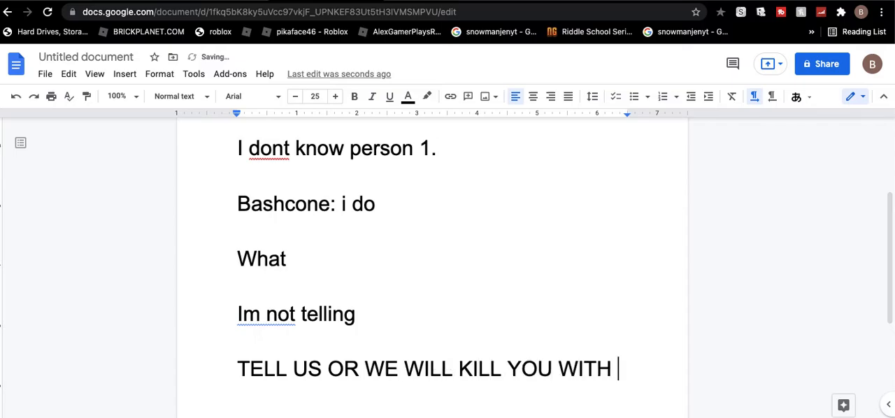
type("AN M41")
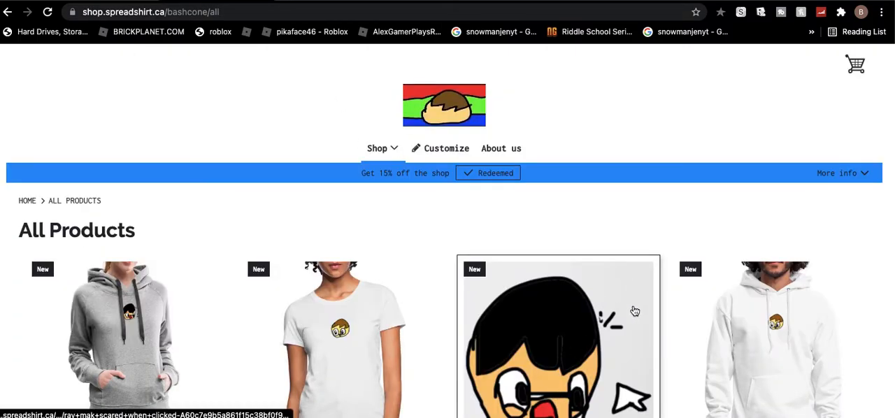
left_click(47, 12)
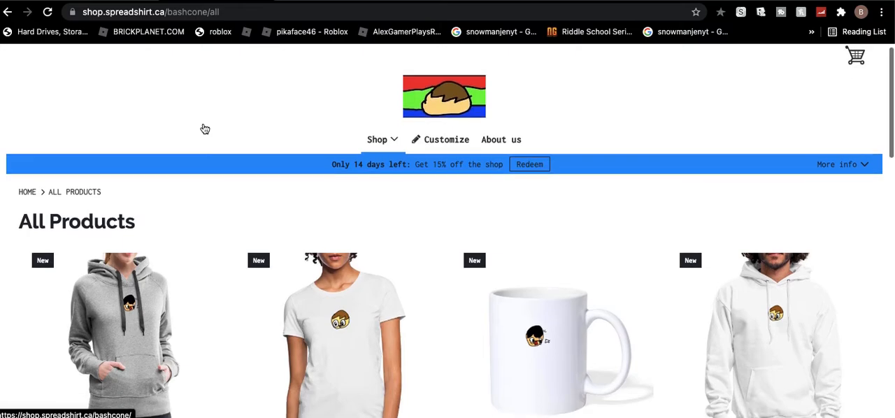
scroll("up", 3)
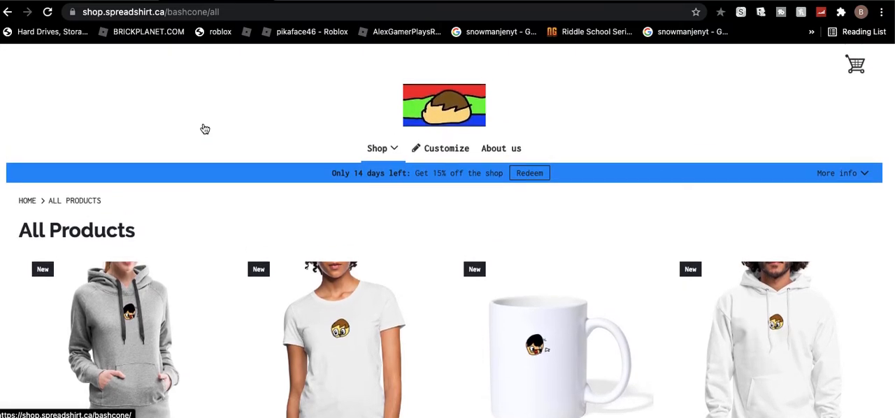
scroll("down", 3)
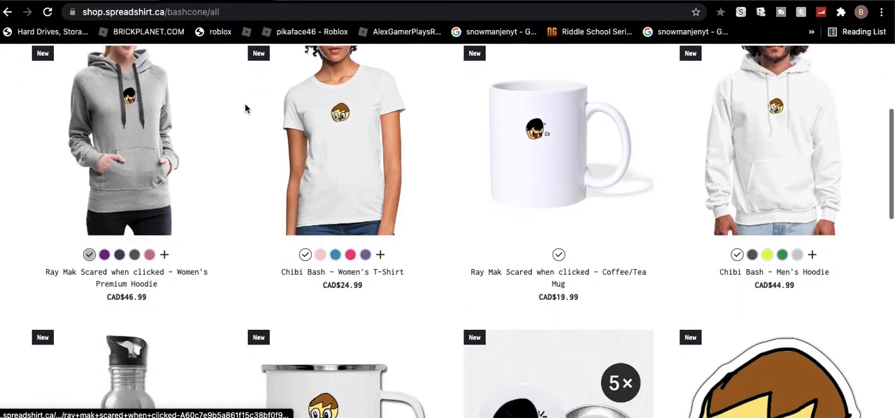
scroll("down", 3)
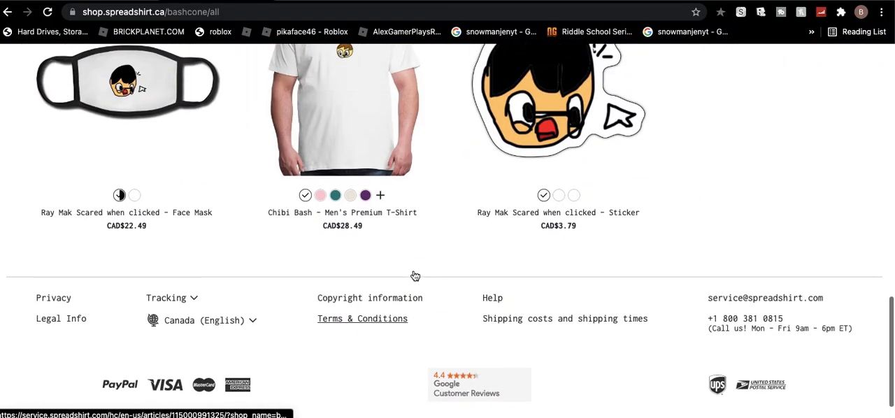
scroll("up", 3)
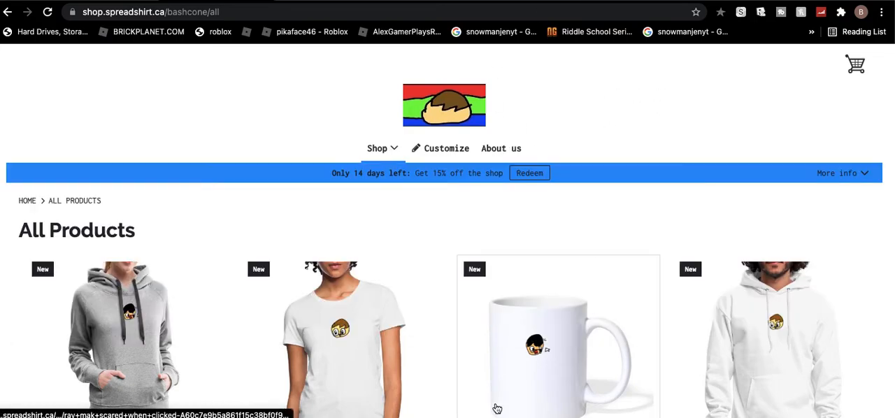
mouse_move(618, 255)
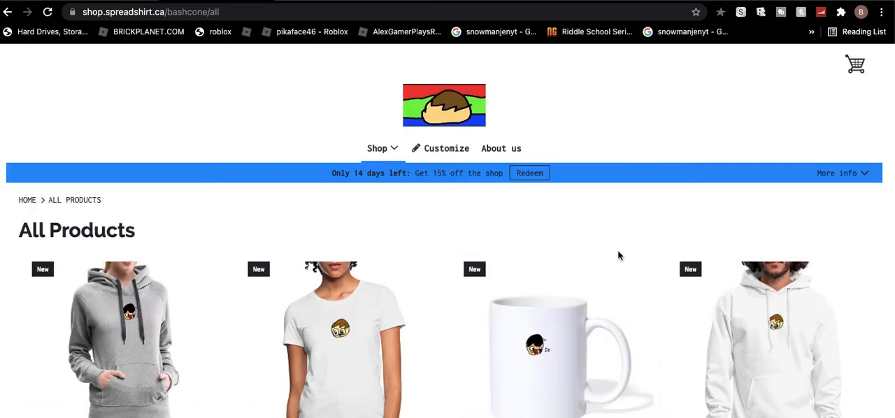
scroll("down", 3)
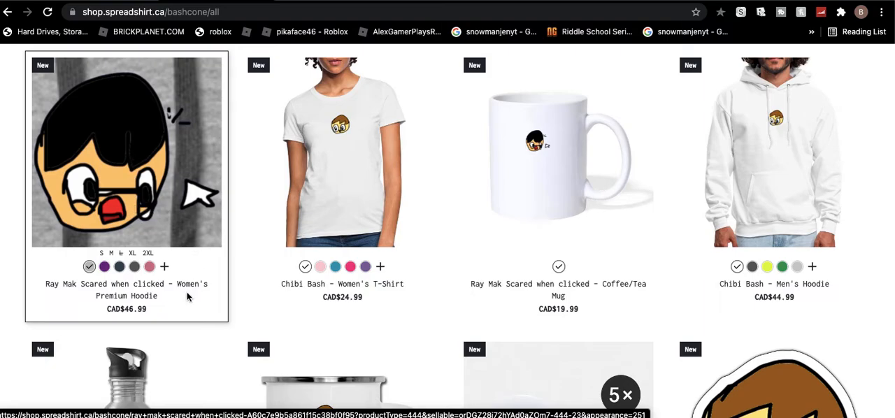
mouse_move(160, 212)
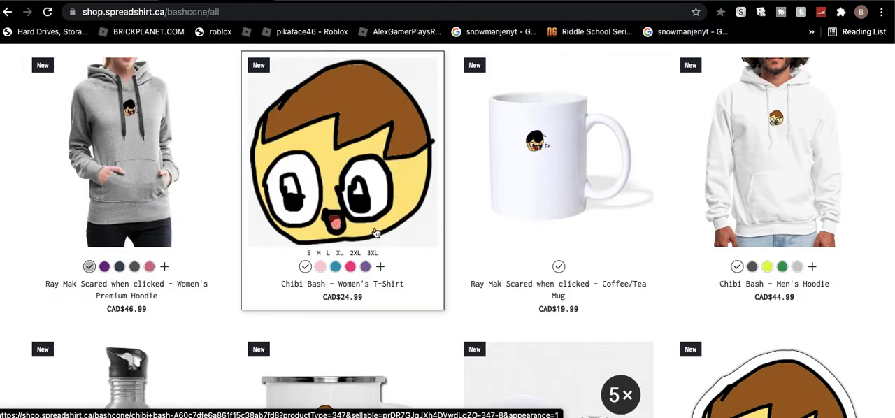
scroll("down", 3)
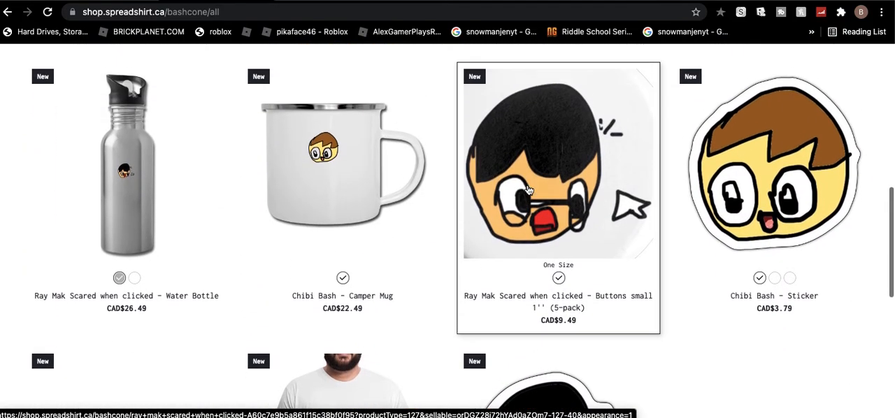
scroll("down", 3)
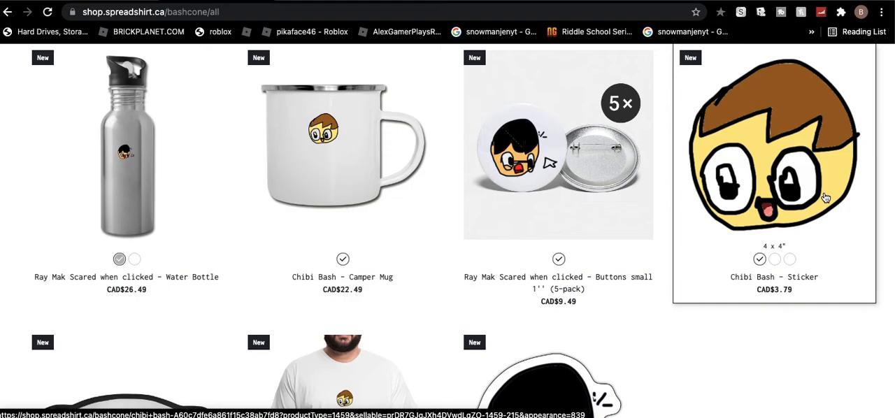
scroll("down", 3)
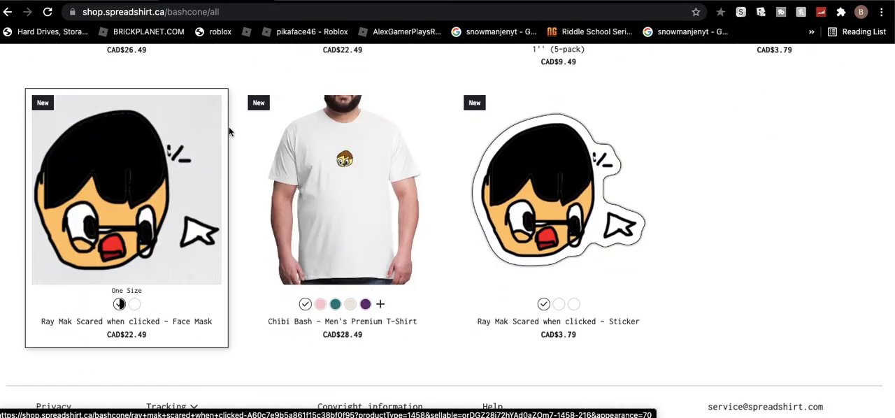
mouse_move(225, 385)
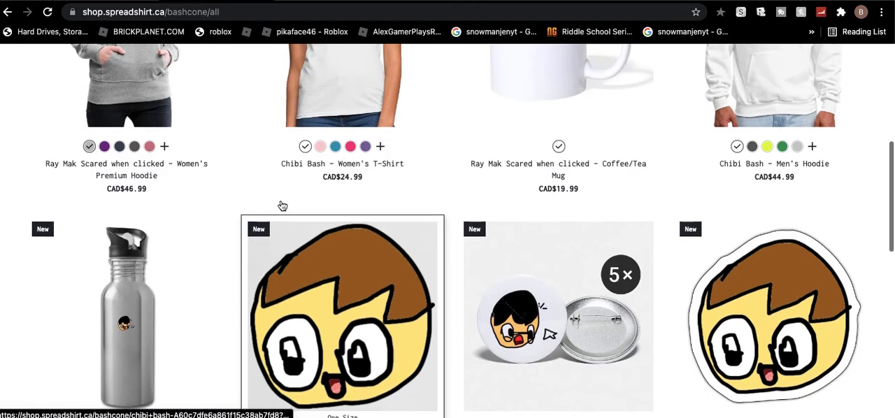
scroll("up", 3)
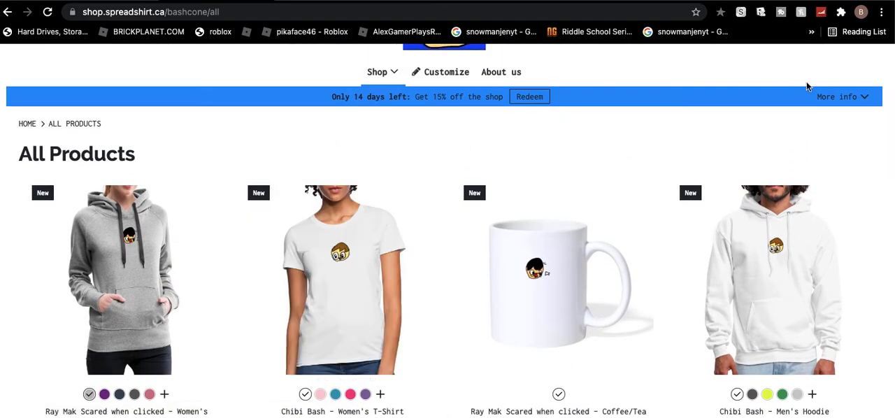
scroll("down", 3)
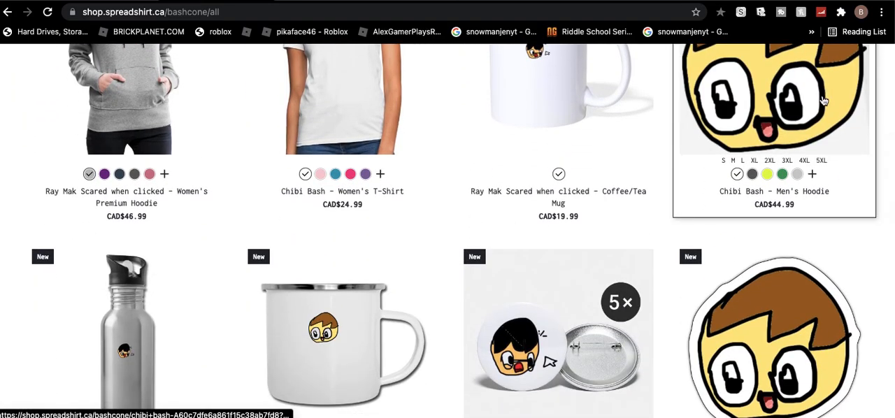
scroll("down", 3)
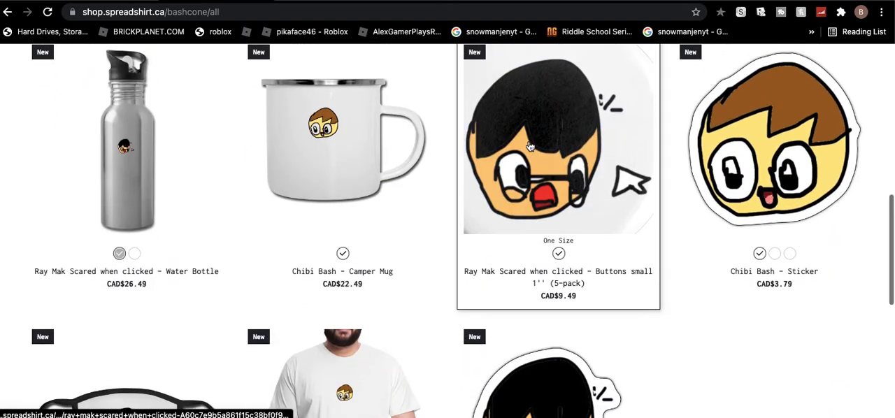